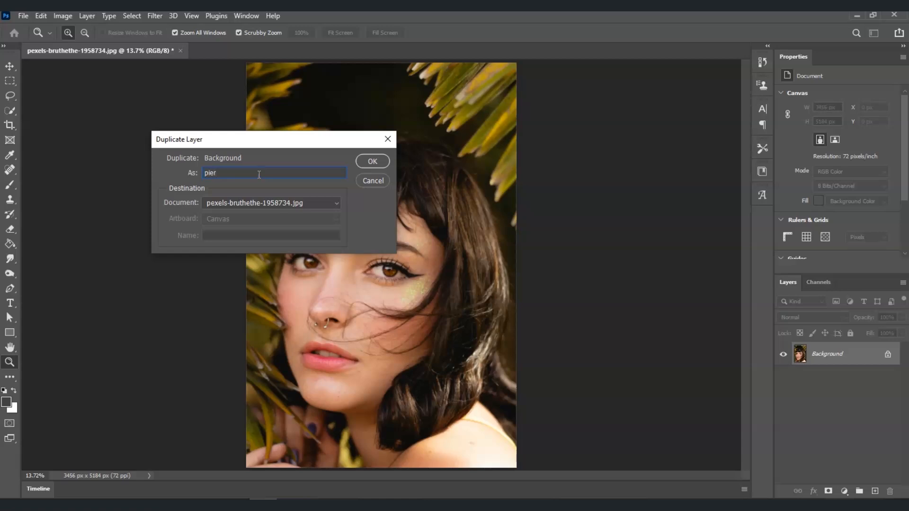
Step: Duplicate the Background layer as a new layer named 'pierce remove'
{"action": "left_click", "coordinate": [372, 161]}
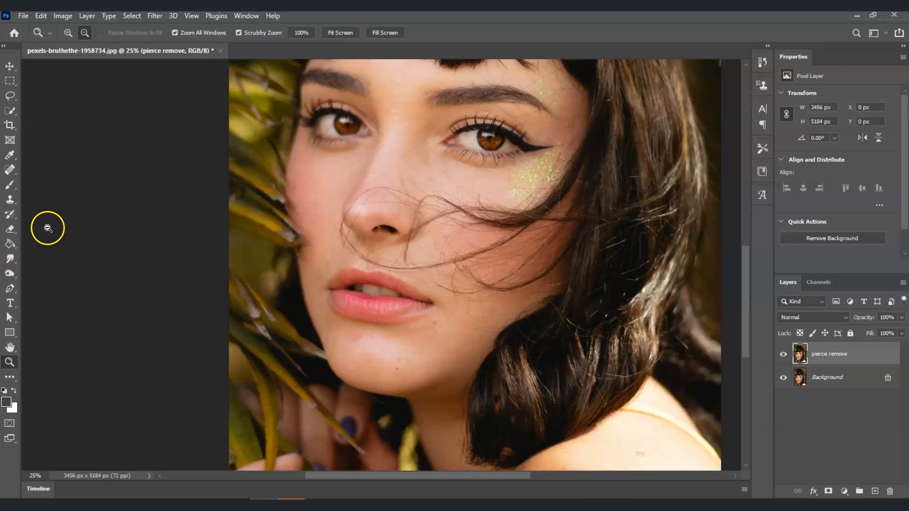
{"action": "mouse_move", "coordinate": [356, 259]}
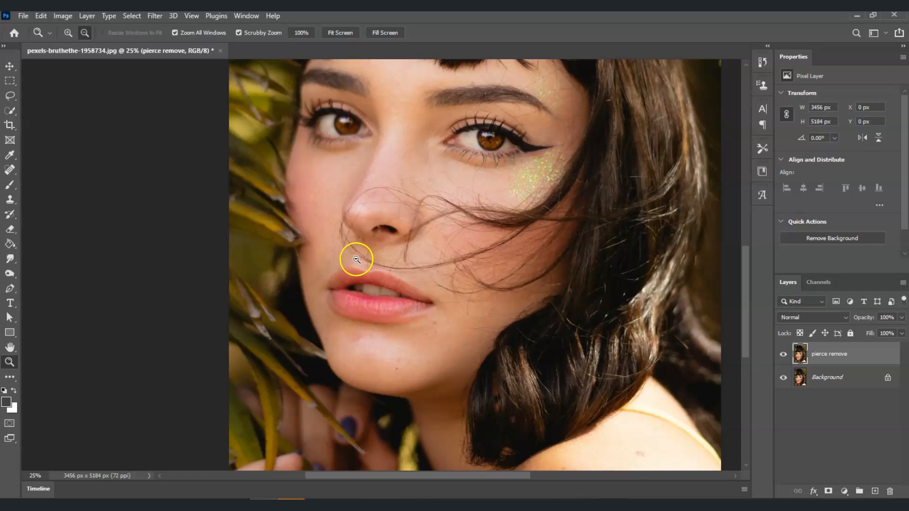